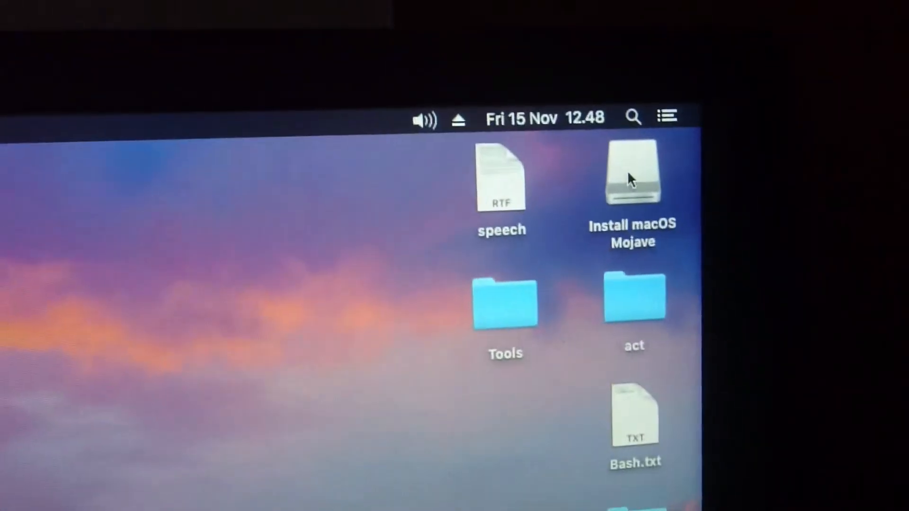
Step: Restart the Mac from the Apple menu and confirm the restart
{"action": "double_click", "coordinate": [630, 171]}
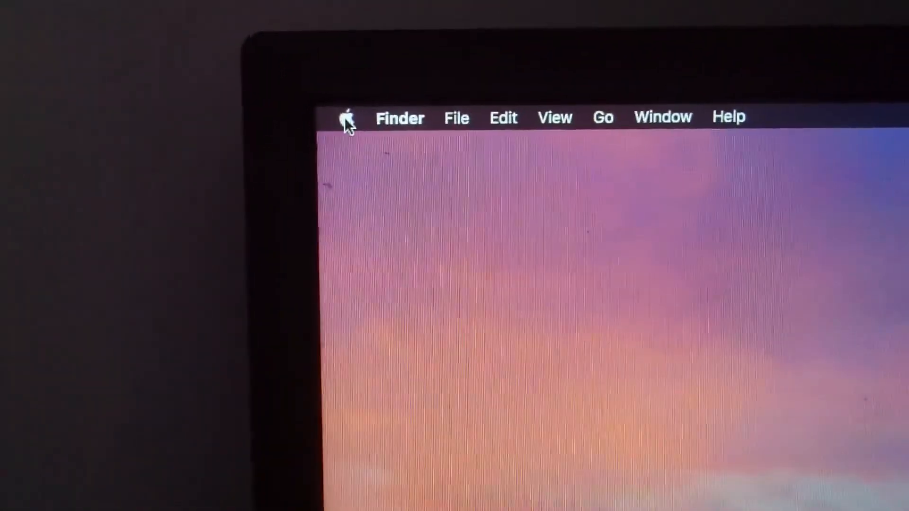
{"action": "left_click", "coordinate": [347, 118]}
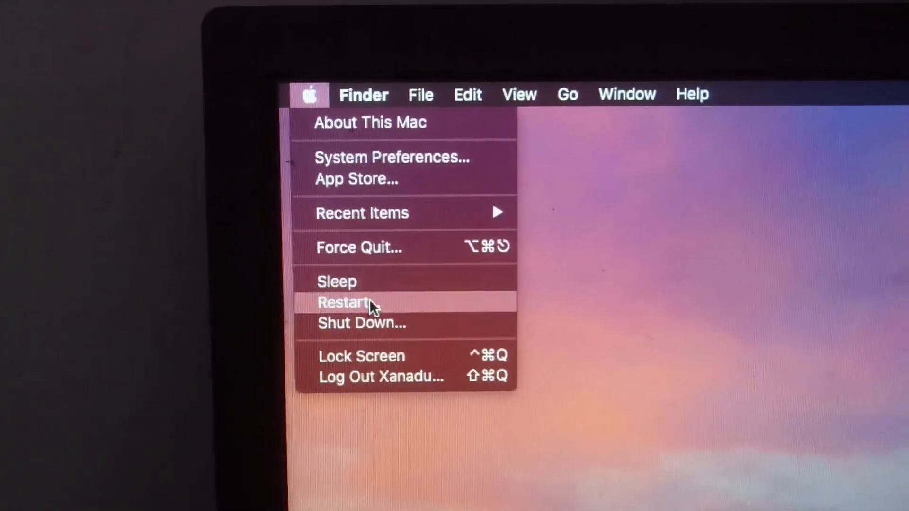
{"action": "left_click", "coordinate": [344, 301]}
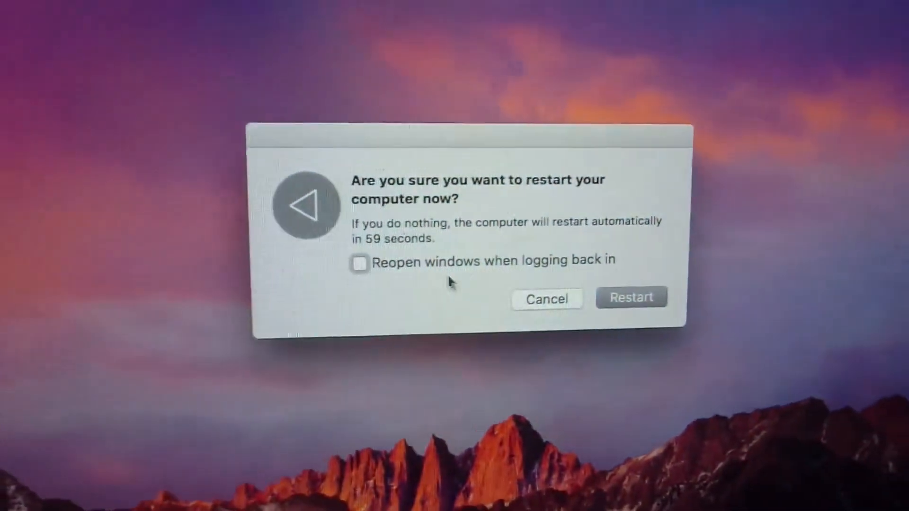
{"action": "left_click", "coordinate": [631, 297]}
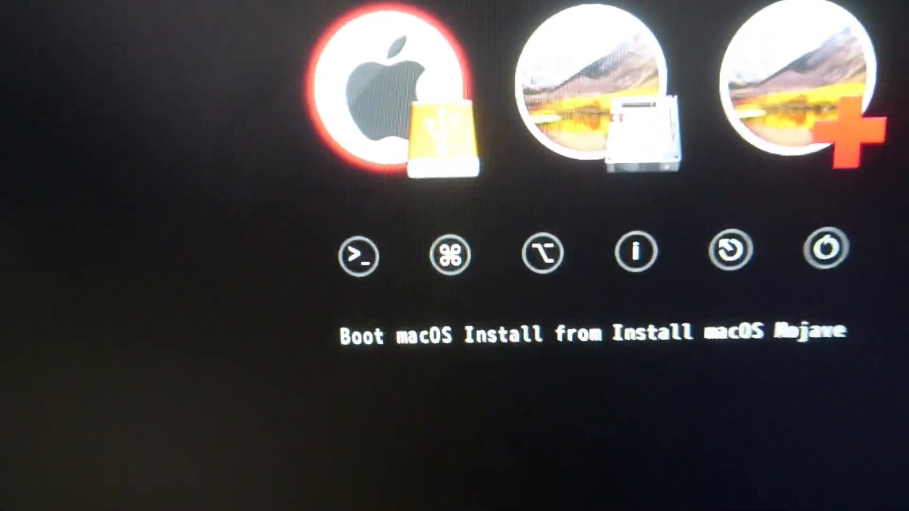
Step: Boot 'macOS Install from Install macOS Mojave' in Clover
{"action": "key", "text": "Return"}
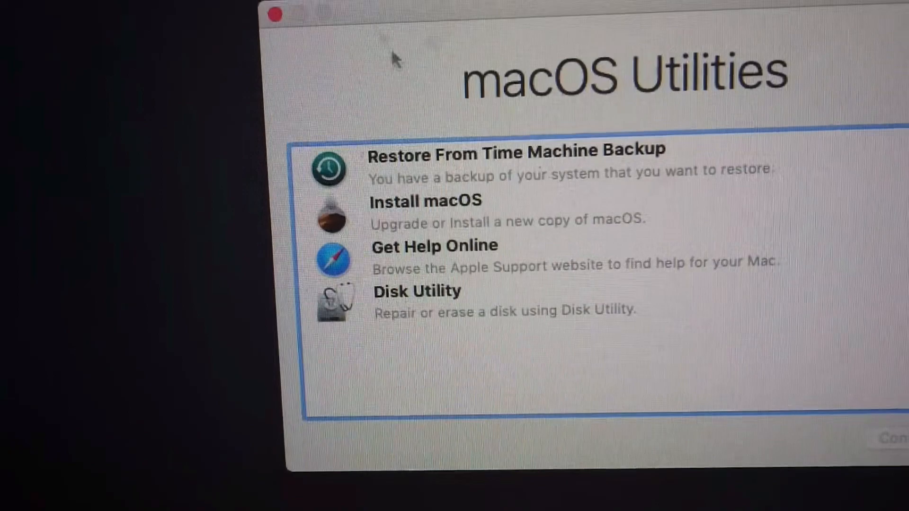
{"action": "left_click", "coordinate": [425, 210]}
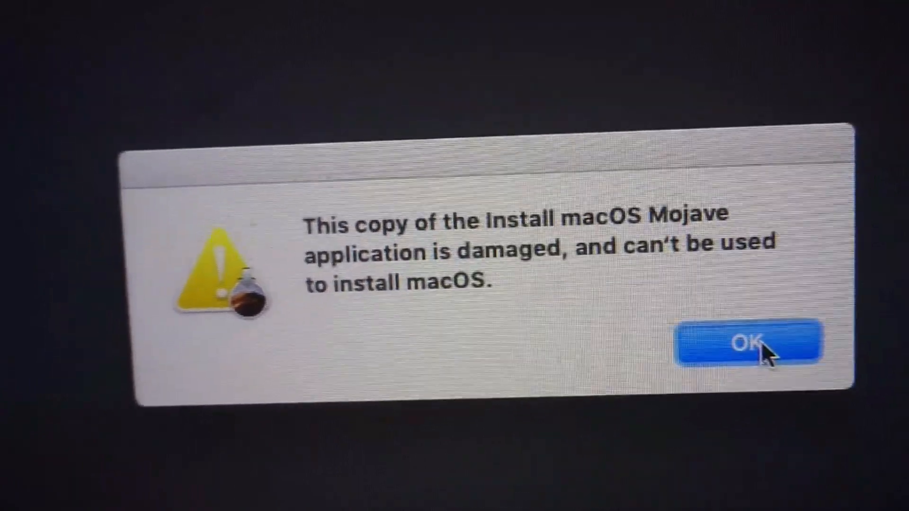
{"action": "left_click", "coordinate": [748, 342]}
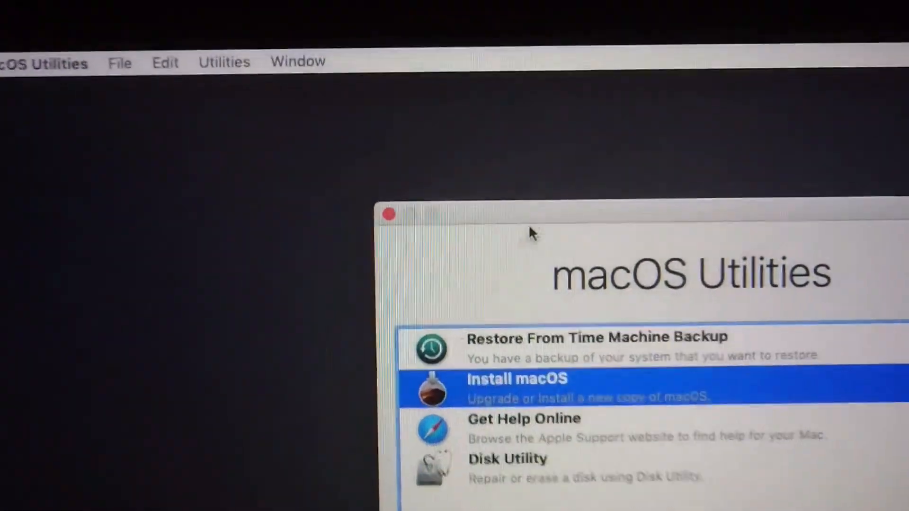
{"action": "left_click", "coordinate": [223, 61]}
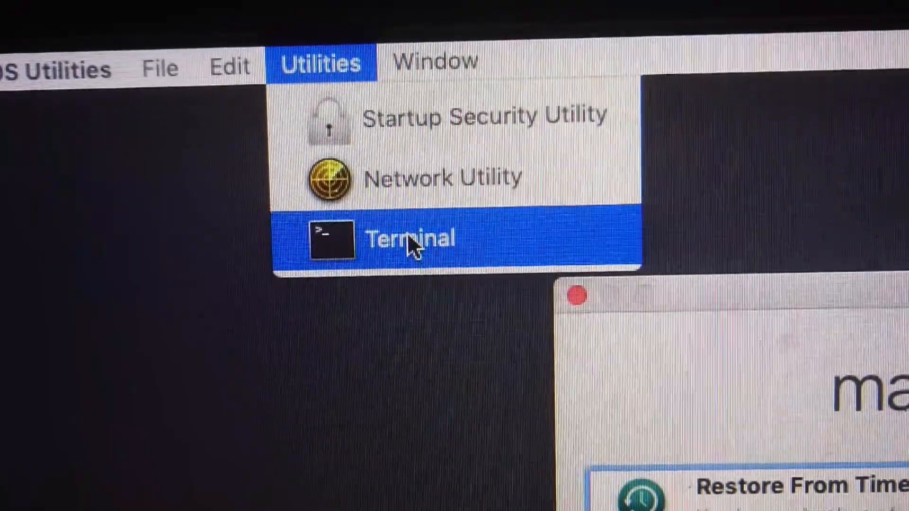
{"action": "left_click", "coordinate": [409, 238]}
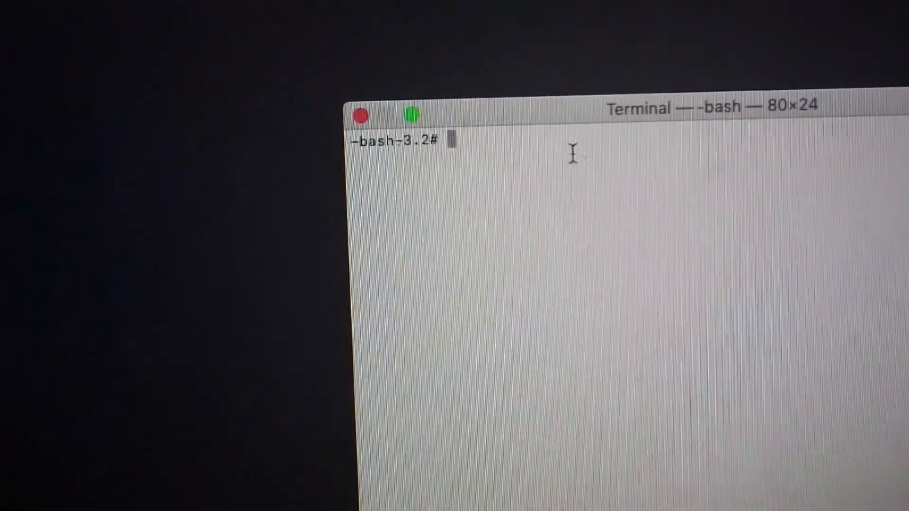
{"action": "type", "text": "d"}
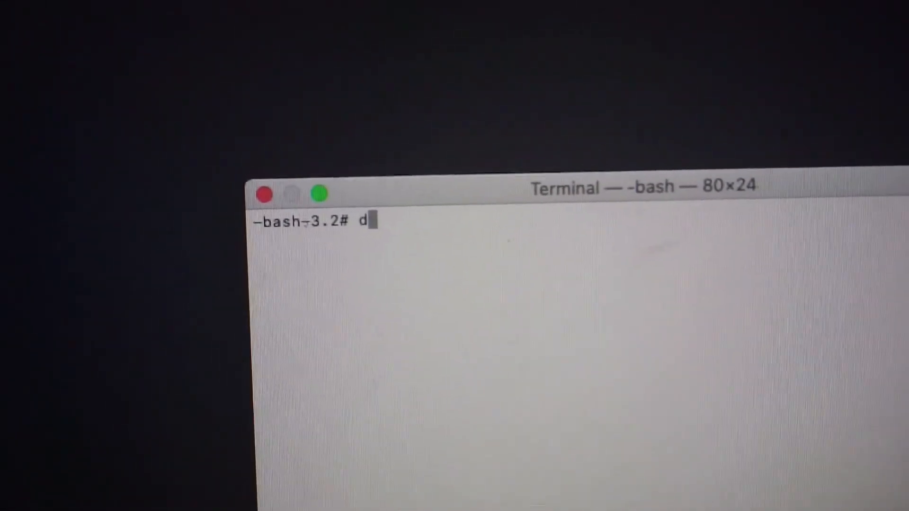
{"action": "type", "text": "ate"}
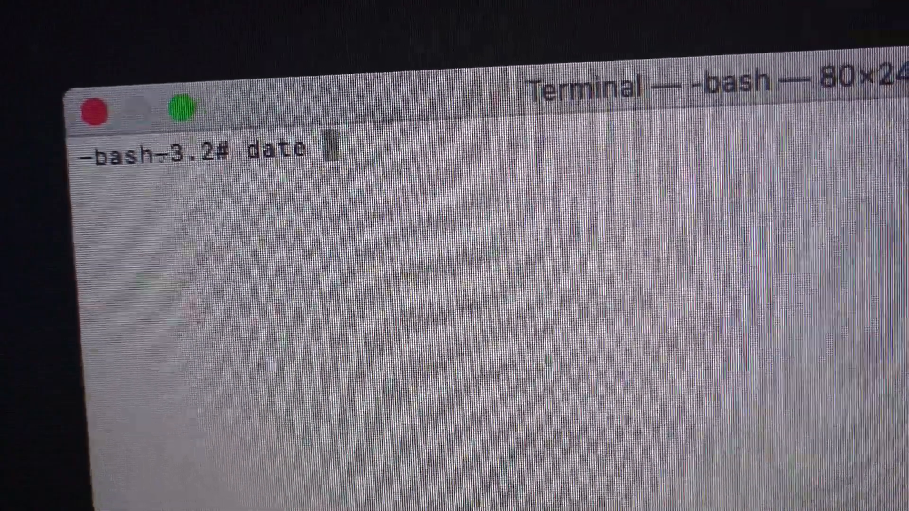
{"action": "type", "text": "0"}
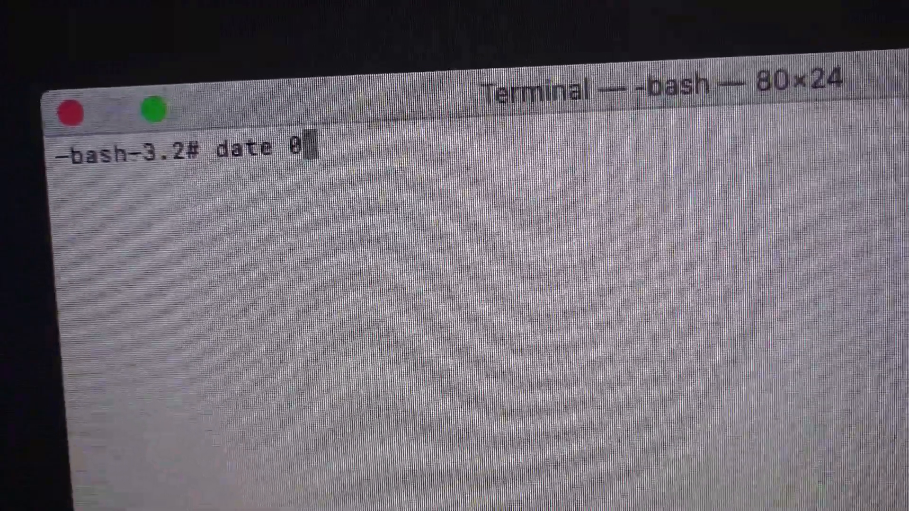
{"action": "type", "text": "9"}
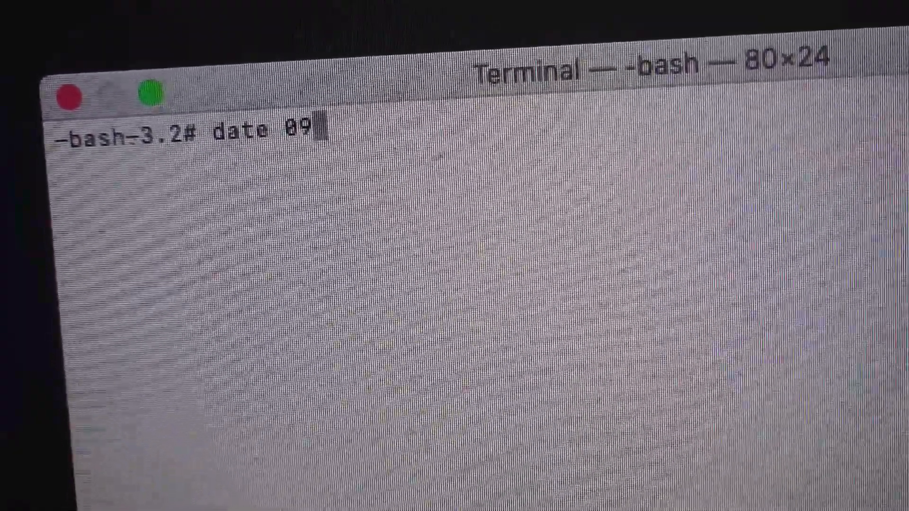
{"action": "type", "text": "12"}
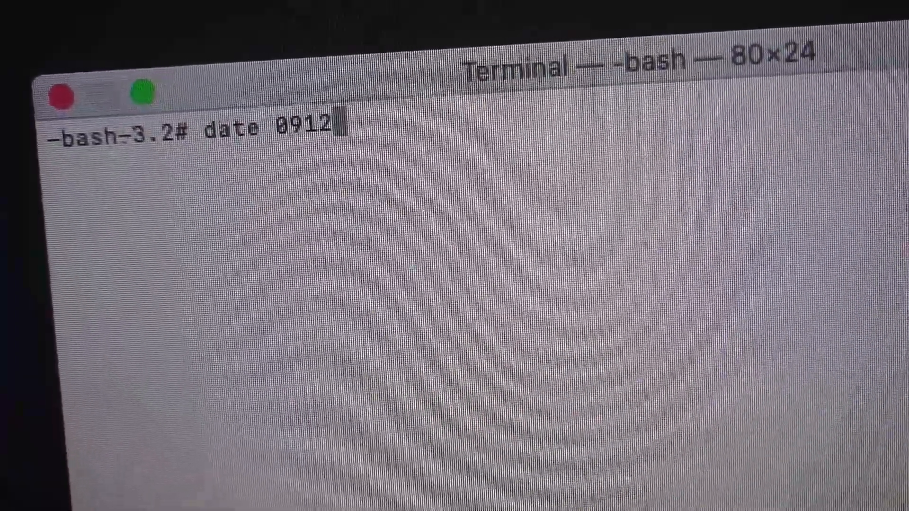
{"action": "type", "text": "1"}
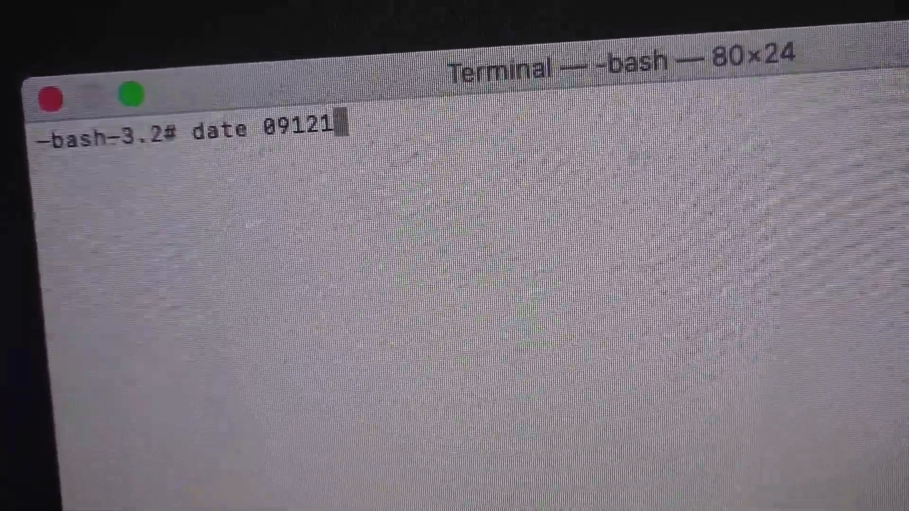
{"action": "type", "text": "258"}
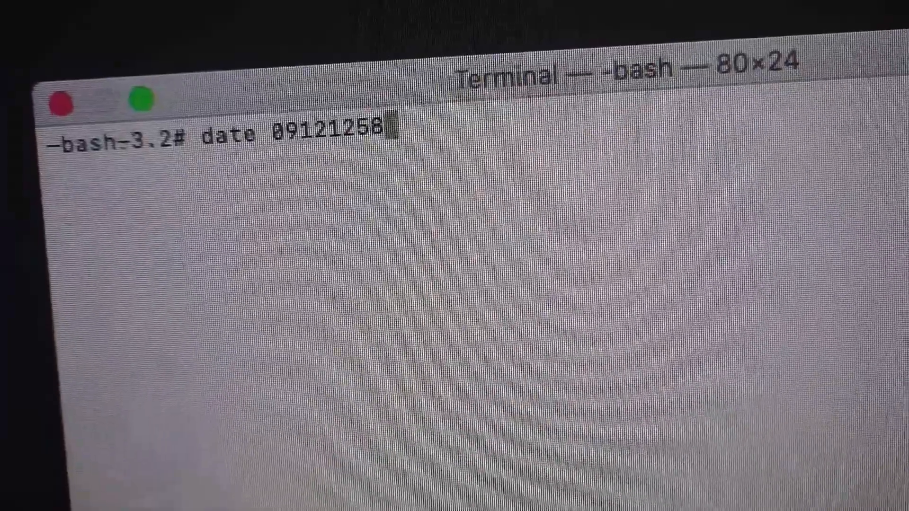
{"action": "type", "text": "11"}
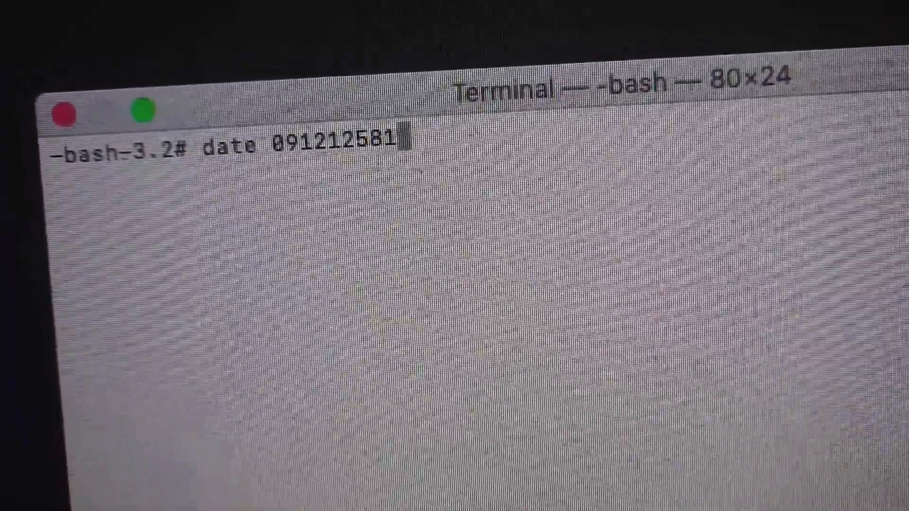
{"action": "type", "text": "9"}
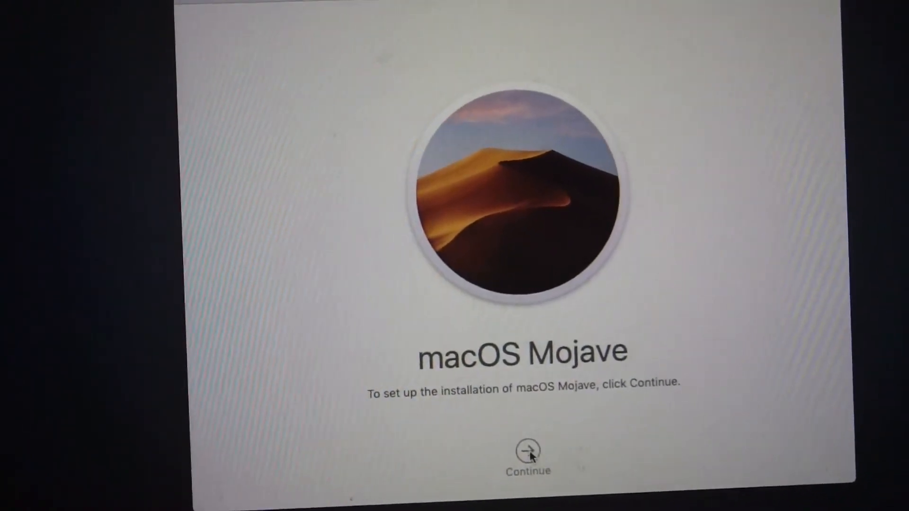
Step: Continue past the welcome screen and agree to the Mojave software license
{"action": "left_click", "coordinate": [527, 451]}
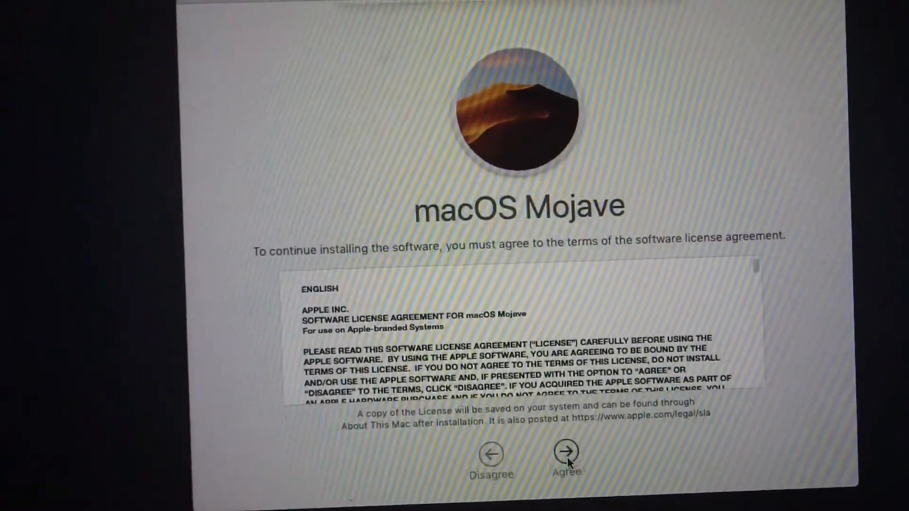
{"action": "left_click", "coordinate": [562, 453]}
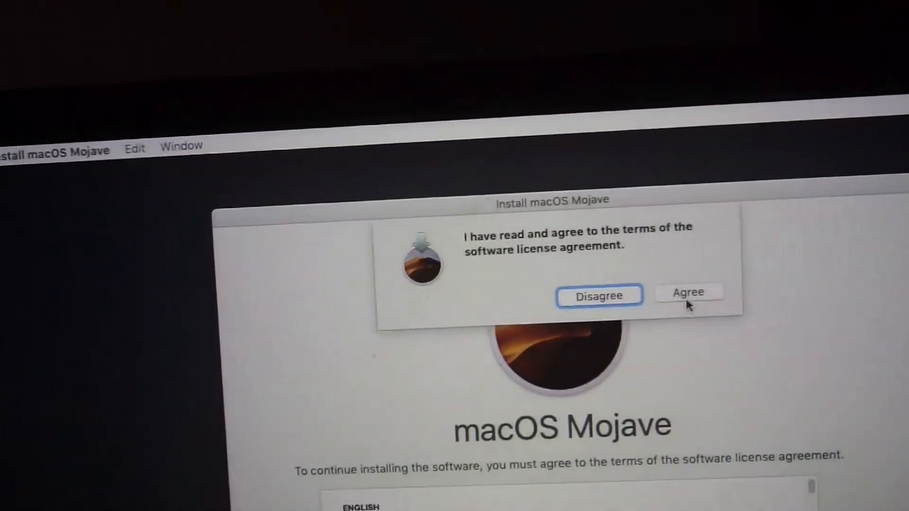
{"action": "left_click", "coordinate": [688, 292]}
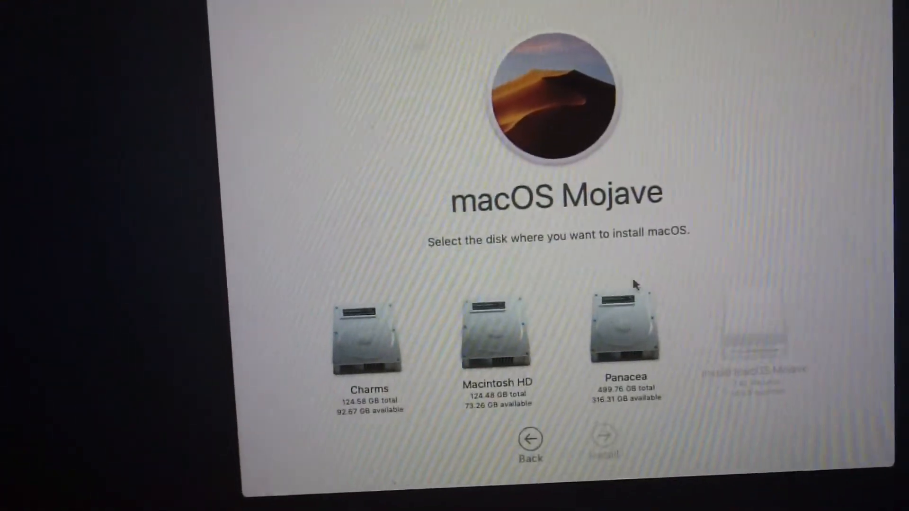